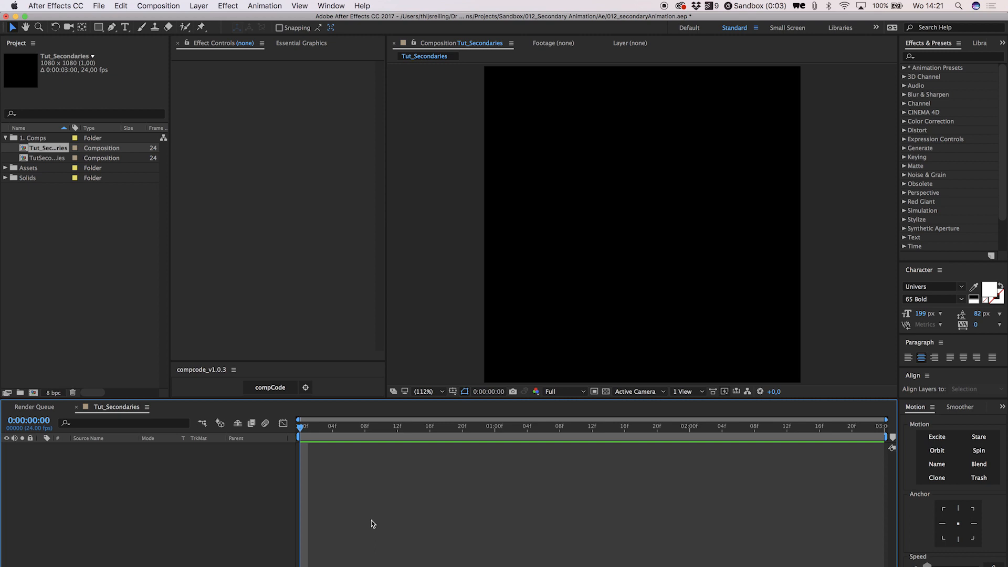
Add a comp-size peach solid via Layer > New > Solid, keeping the default colour
{"action": "left_click", "coordinate": [199, 7]}
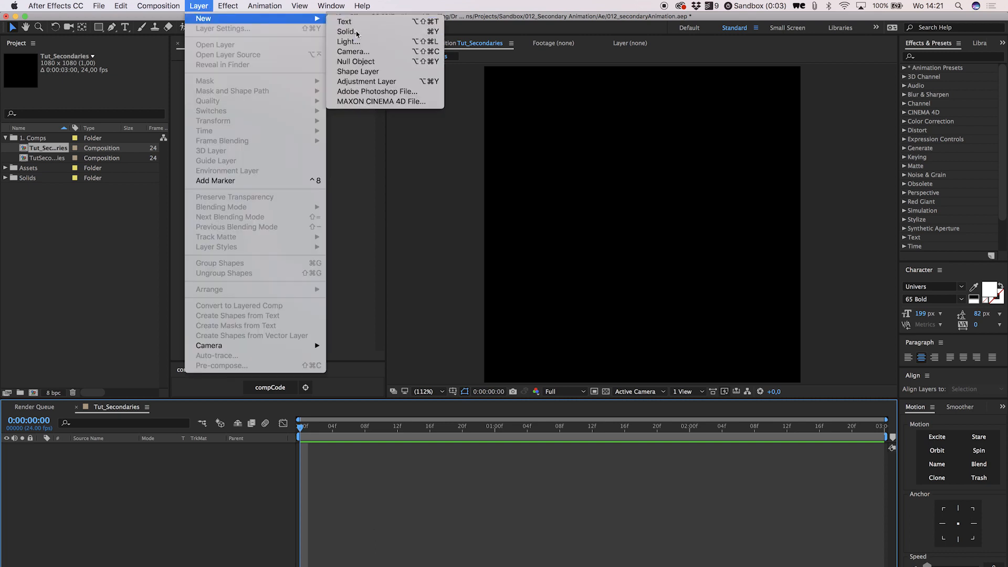
{"action": "left_click", "coordinate": [346, 31]}
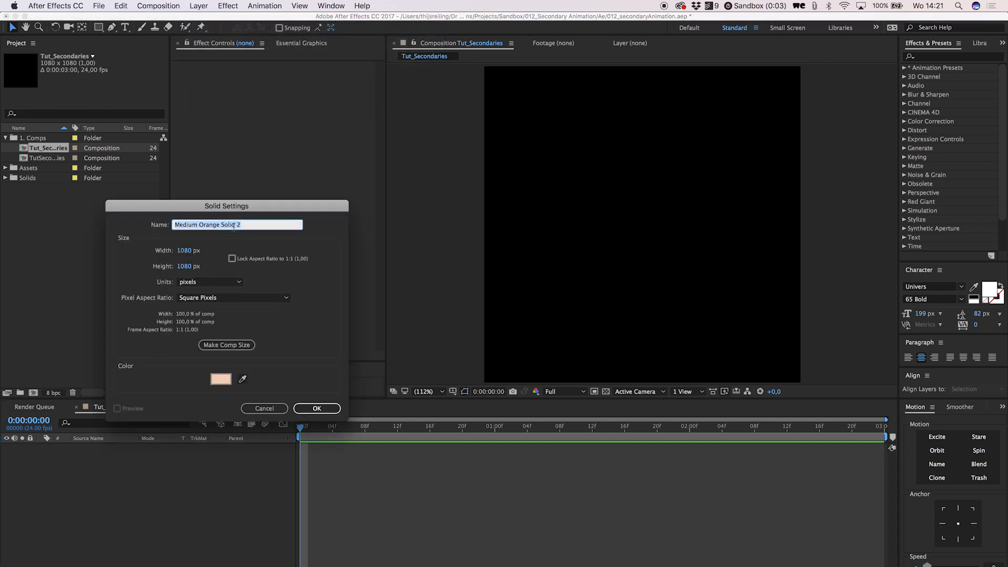
{"action": "left_click", "coordinate": [317, 409]}
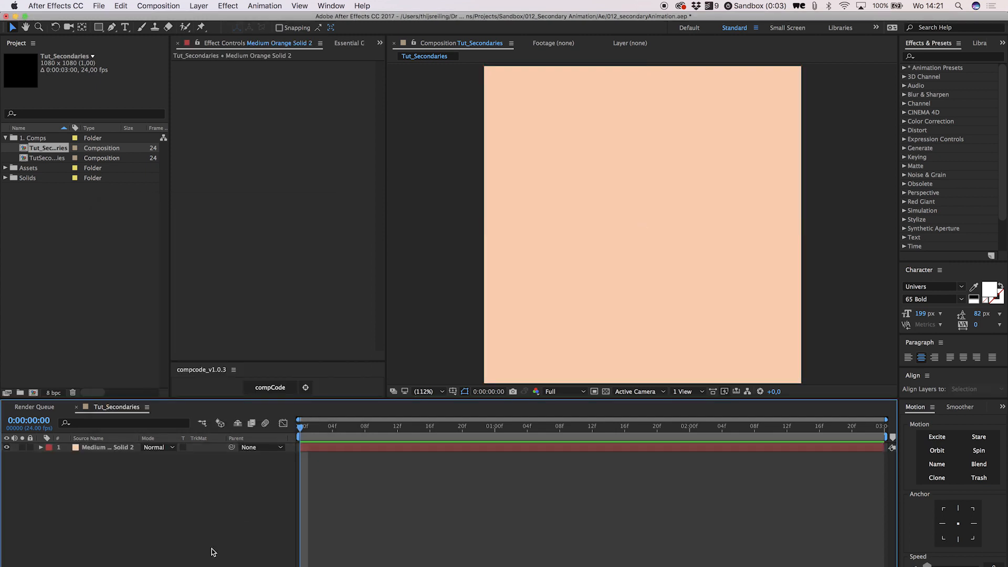
Create a full-comp rectangle shape layer and set Rectangle Path 1 Size to 200,200
{"action": "left_click", "coordinate": [99, 28]}
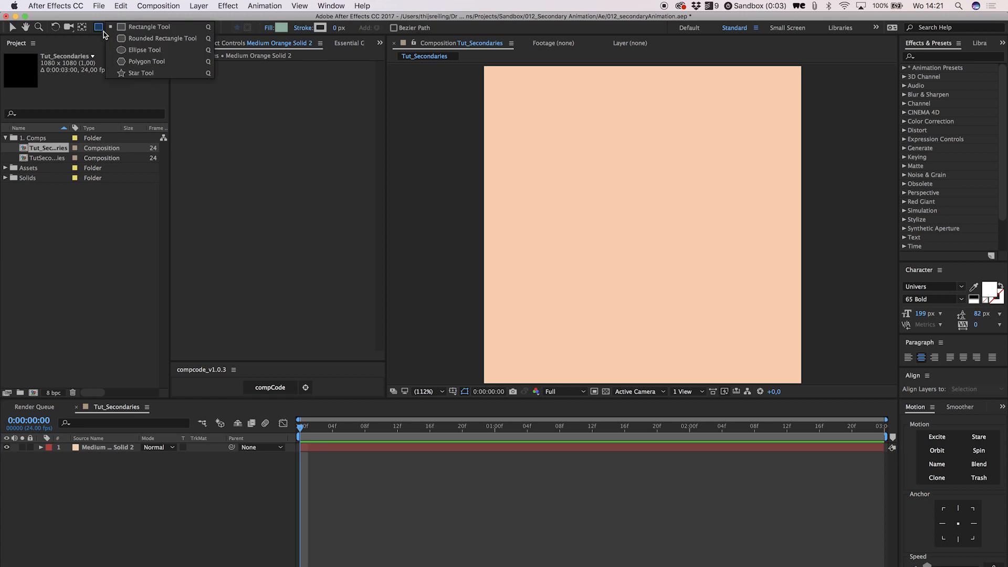
{"action": "left_click", "coordinate": [100, 27]}
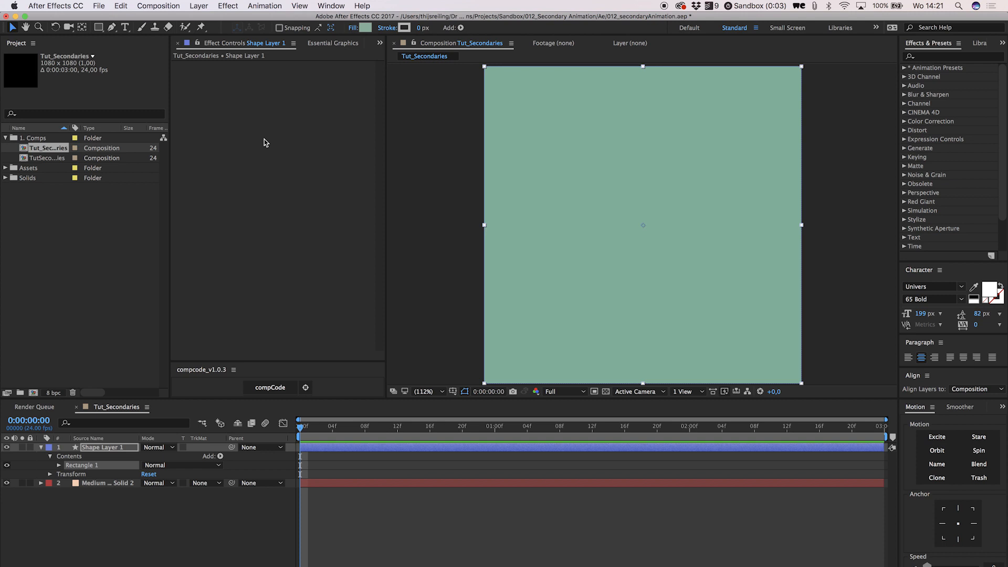
{"action": "mouse_move", "coordinate": [76, 464]}
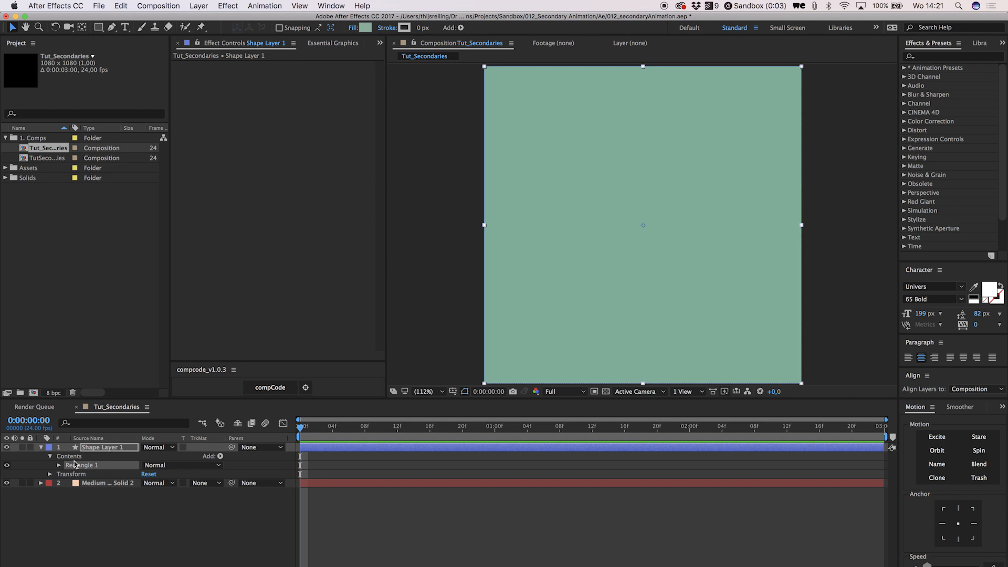
{"action": "left_click", "coordinate": [50, 465]}
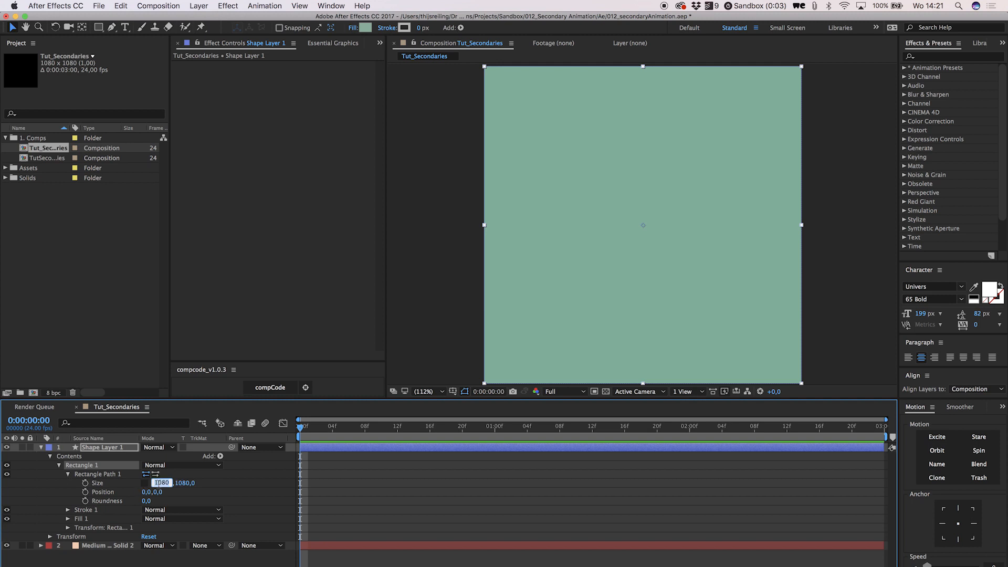
{"action": "type", "text": "200,0,200,0"}
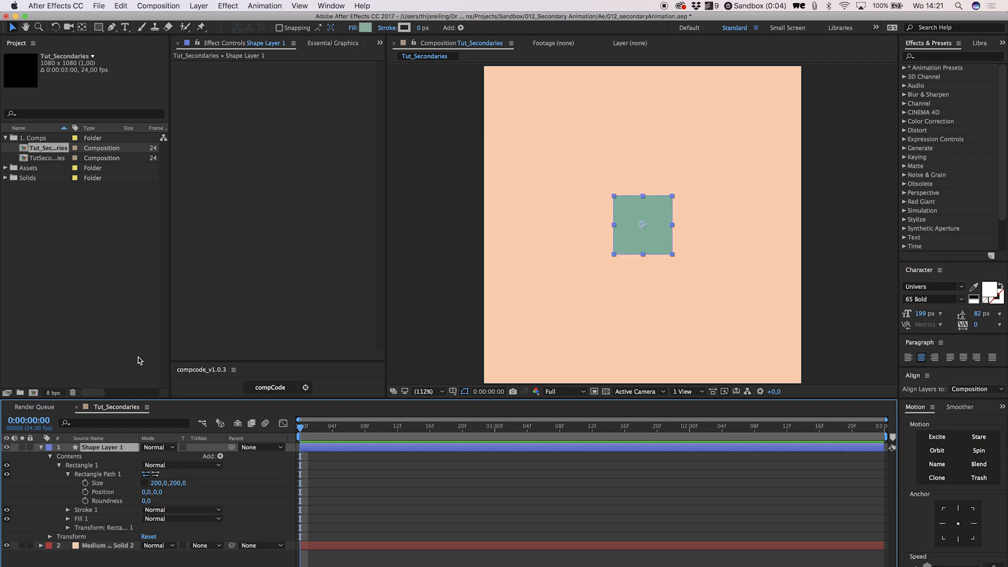
{"action": "mouse_move", "coordinate": [81, 27]}
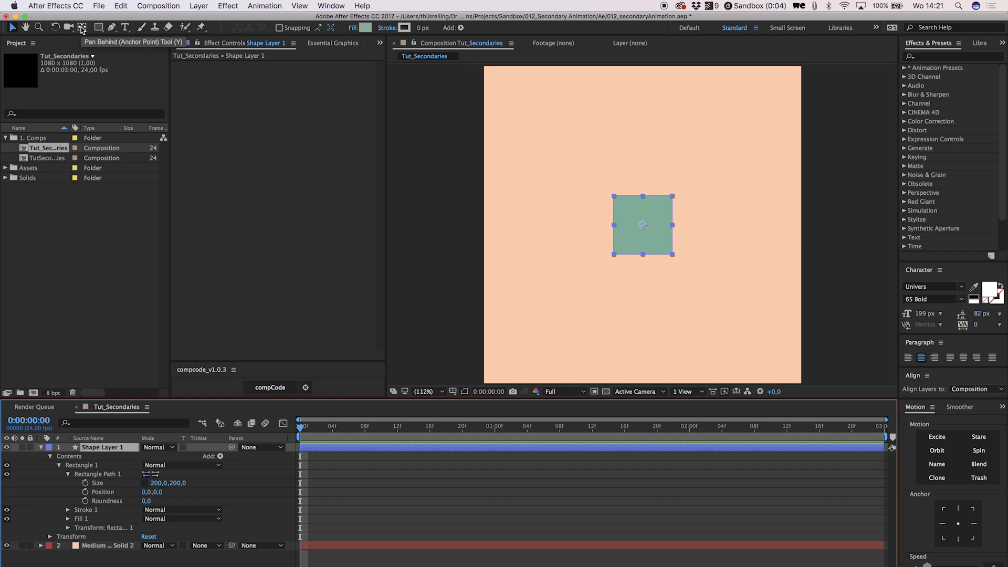
Snap the square's anchor point to its bottom edge with the Pan Behind tool
{"action": "key", "text": "y"}
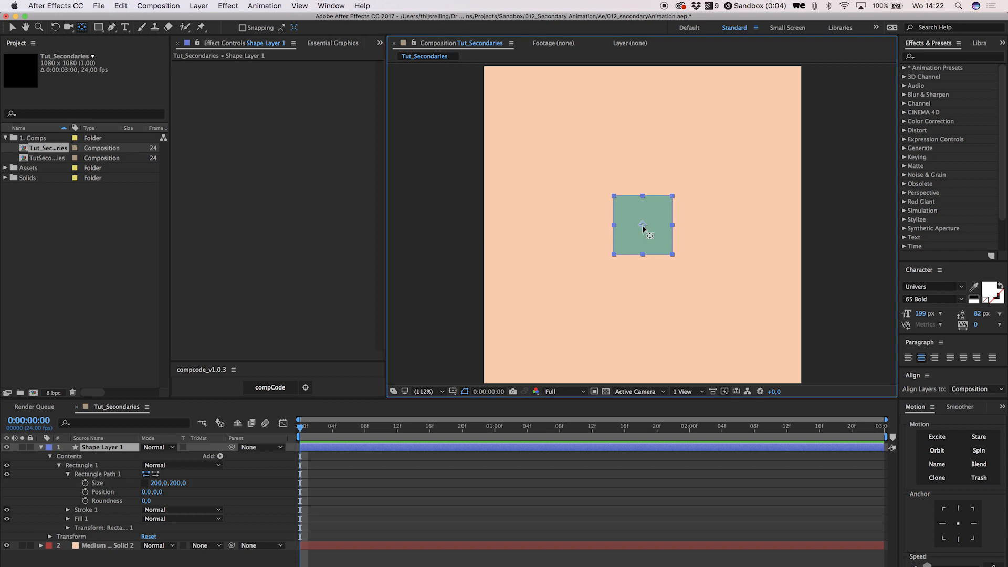
{"action": "key", "text": "cmd"}
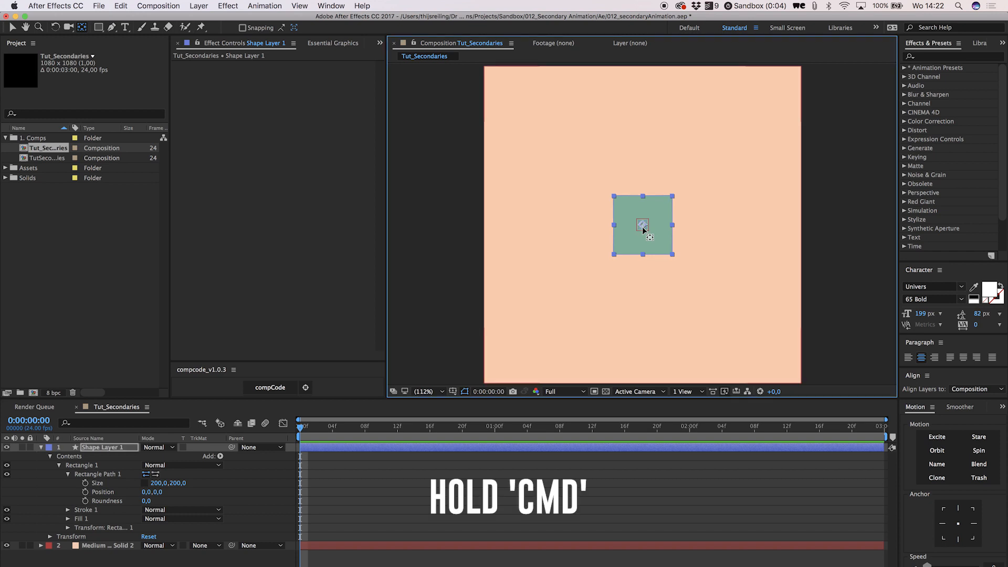
{"action": "mouse_move", "coordinate": [642, 241]}
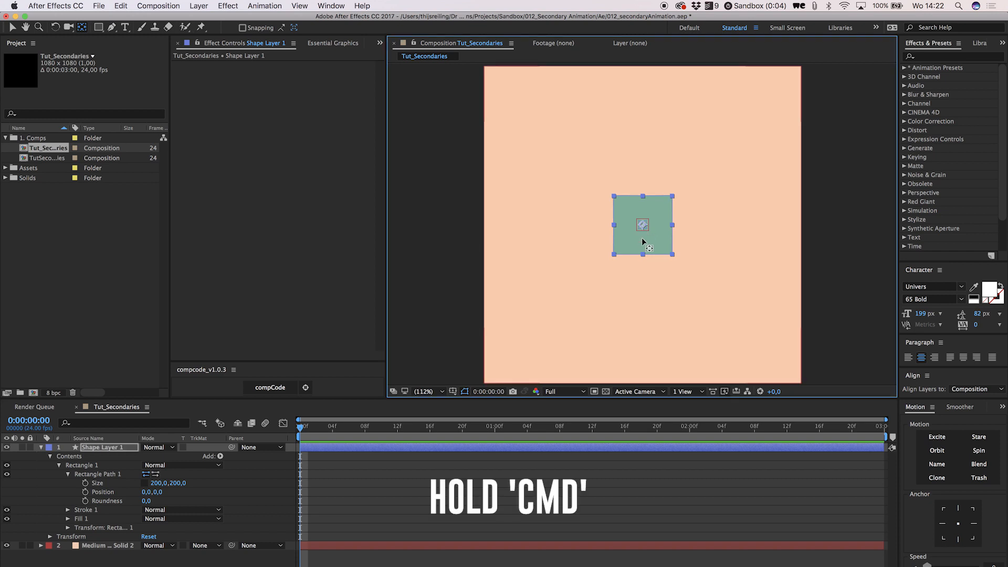
{"action": "mouse_move", "coordinate": [648, 262]}
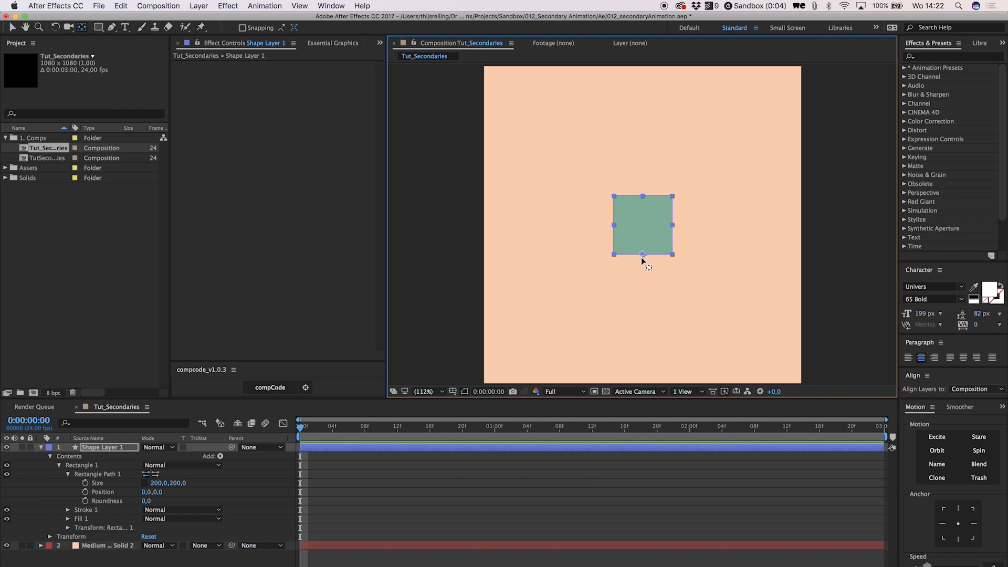
{"action": "mouse_move", "coordinate": [209, 423]}
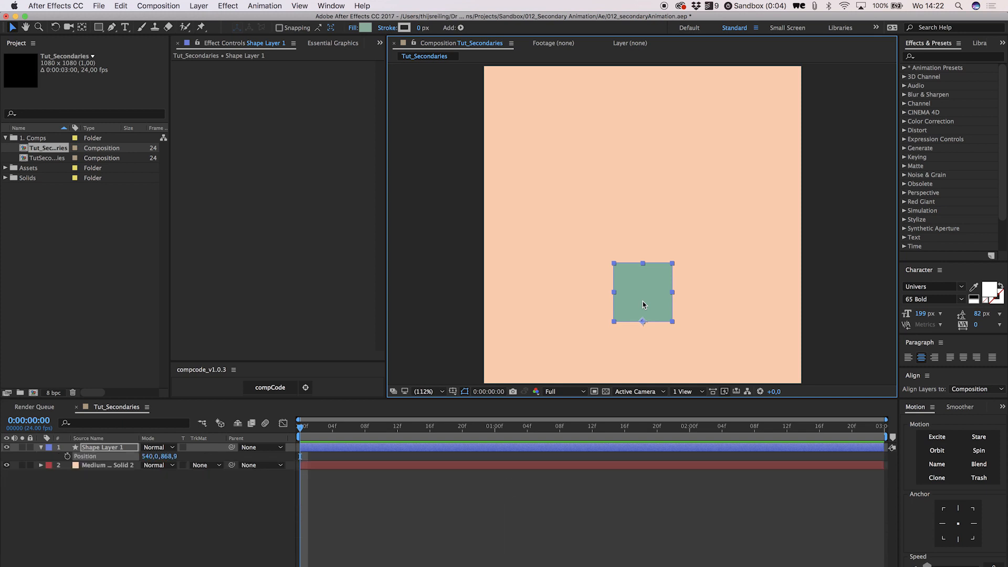
Keyframe Position so the square rises and returns, giving three vertical keyframes
{"action": "left_click", "coordinate": [69, 456]}
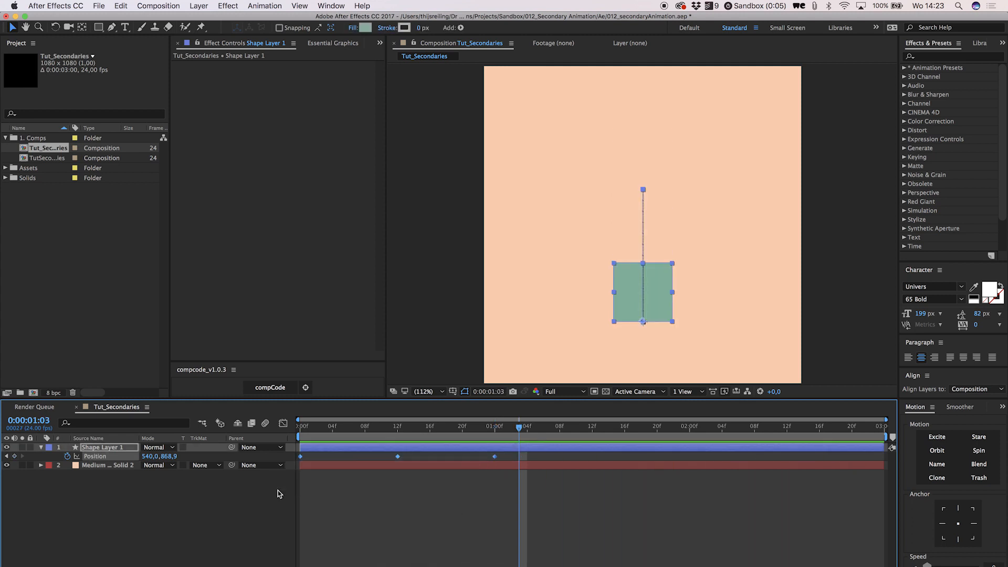
Apply Easy Ease to the three selected Position keyframes
{"action": "right_click", "coordinate": [494, 456]}
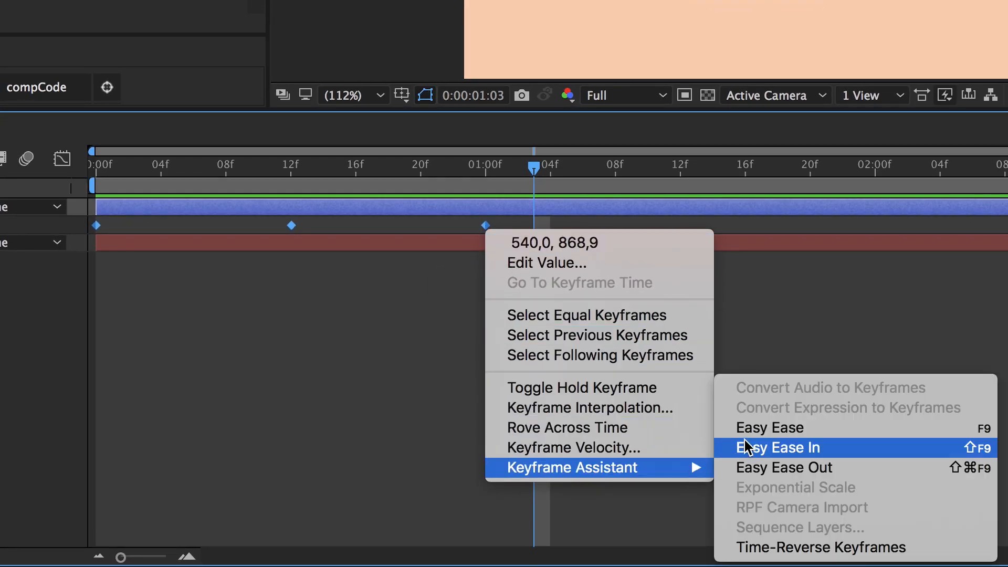
{"action": "left_click", "coordinate": [777, 447]}
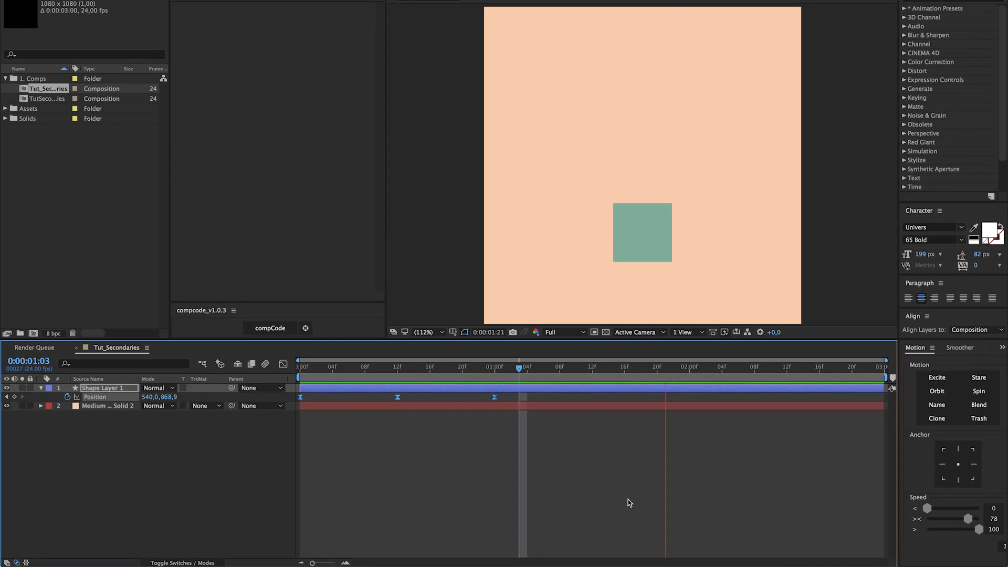
{"action": "left_click", "coordinate": [472, 366]}
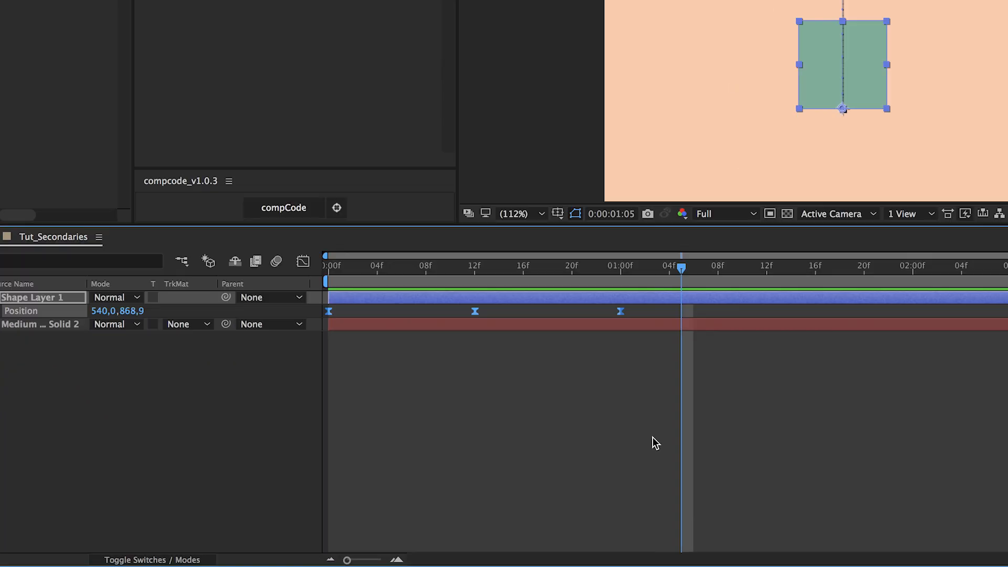
Show the jump's speed graph in the Graph Editor for shaping its two eased arcs
{"action": "left_click", "coordinate": [301, 262]}
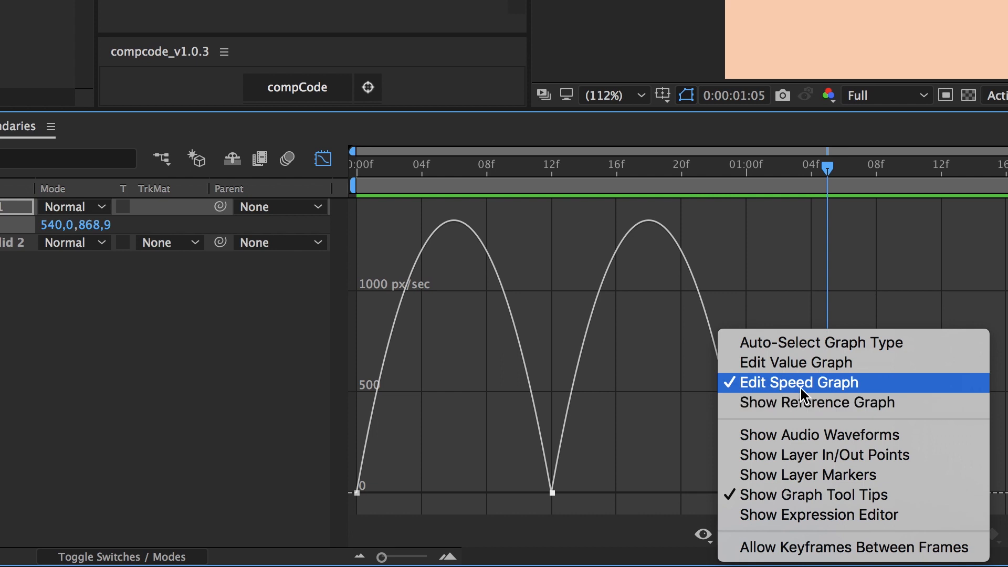
{"action": "mouse_move", "coordinate": [593, 491]}
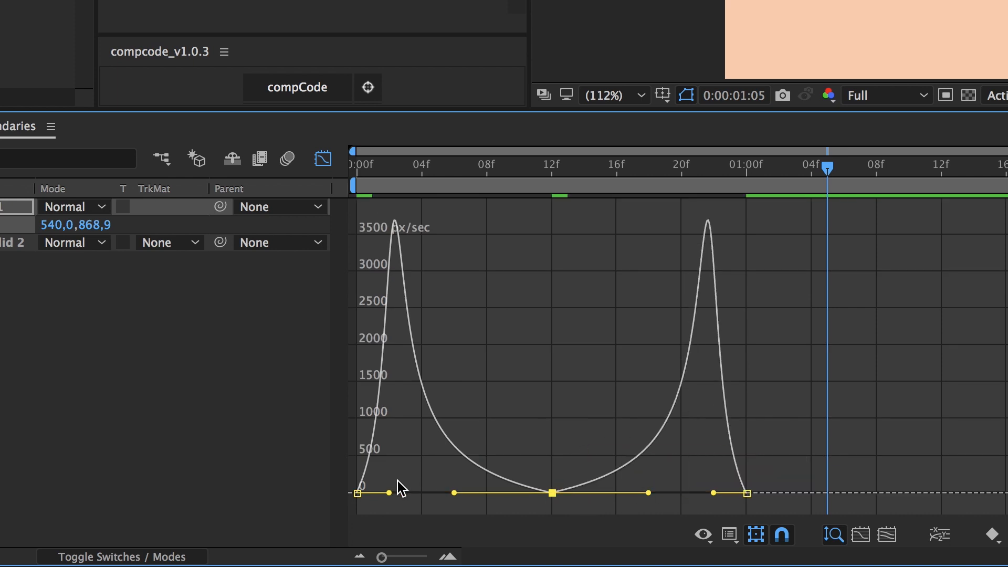
{"action": "mouse_move", "coordinate": [377, 481]}
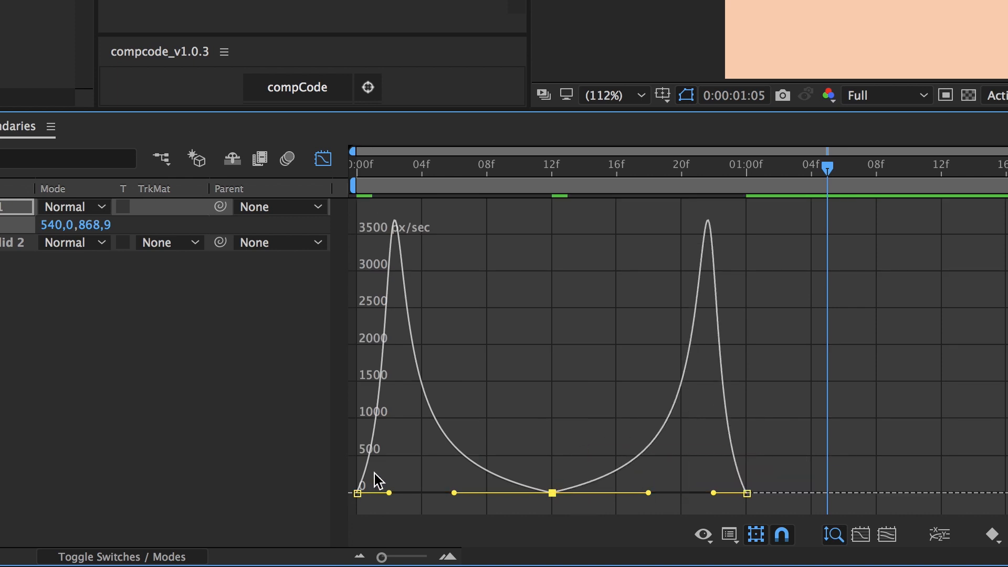
{"action": "mouse_move", "coordinate": [460, 423]}
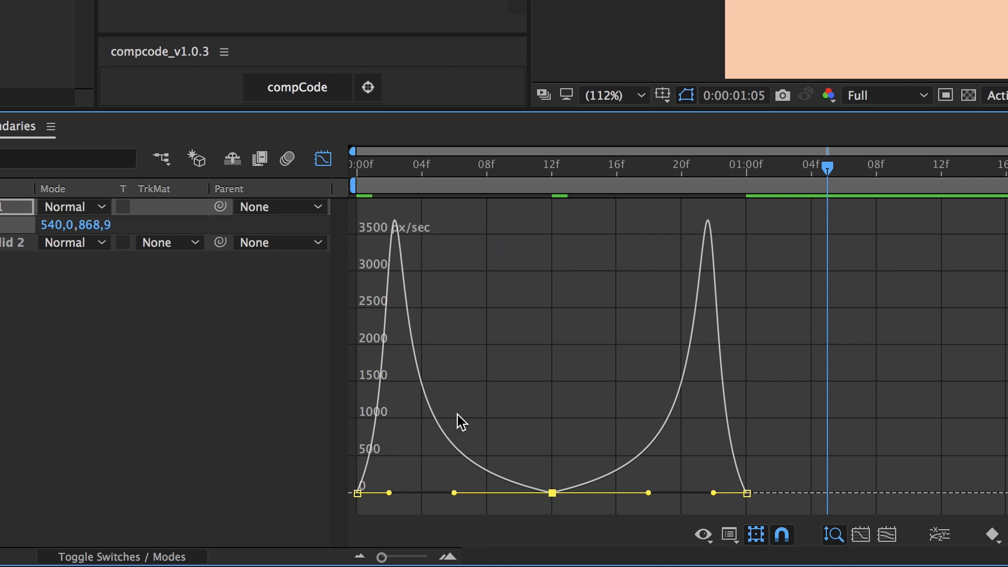
{"action": "mouse_move", "coordinate": [710, 198]}
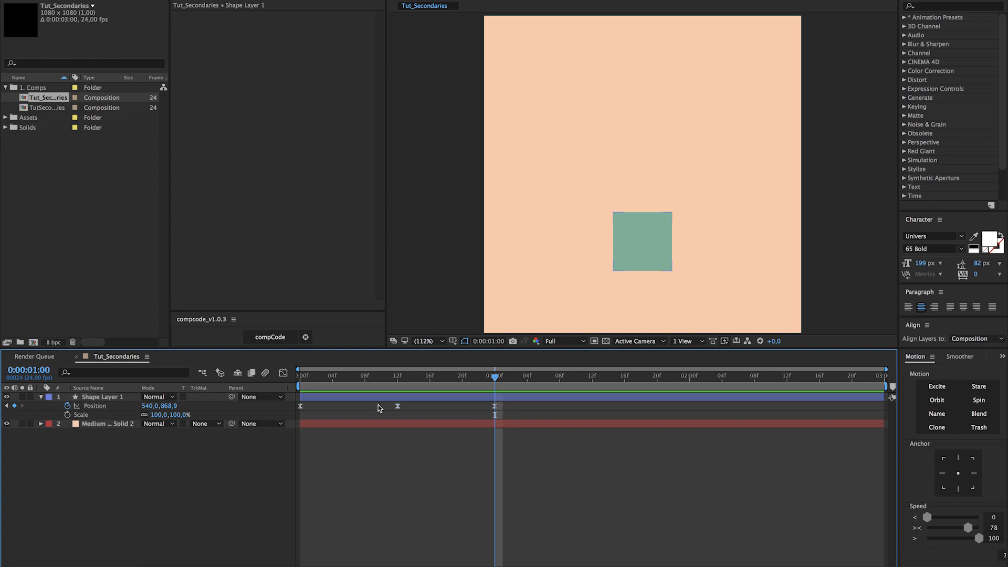
Shift Position keys to 1:00f and add Scale keyframes, stretching to 100,120% at the peak
{"action": "left_click", "coordinate": [104, 397]}
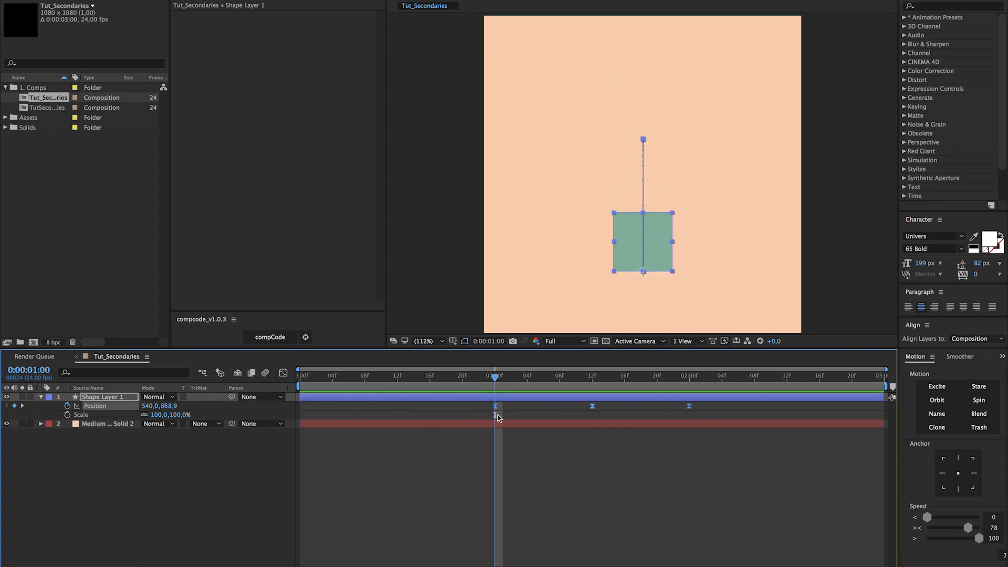
{"action": "mouse_move", "coordinate": [459, 460]}
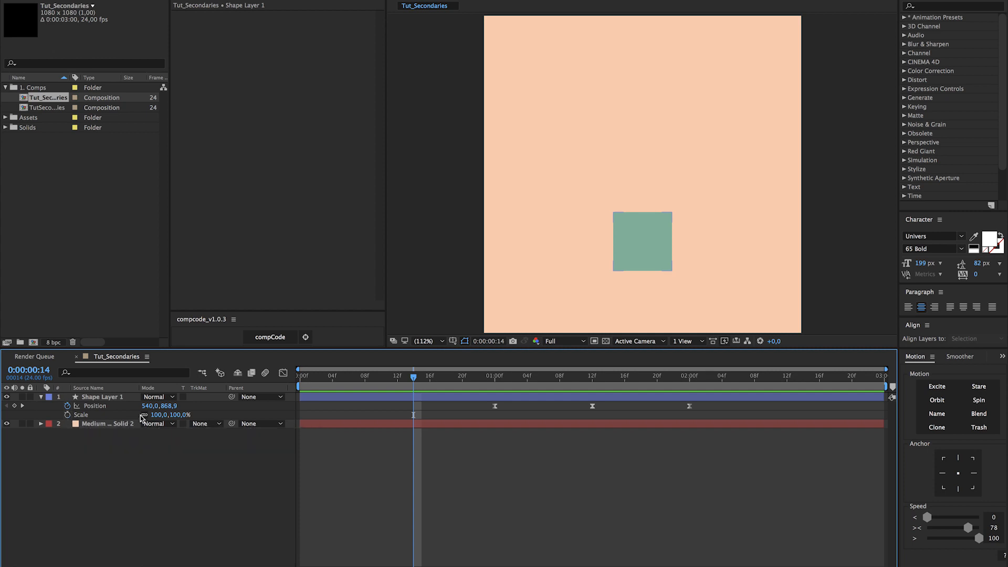
{"action": "left_click", "coordinate": [90, 415]}
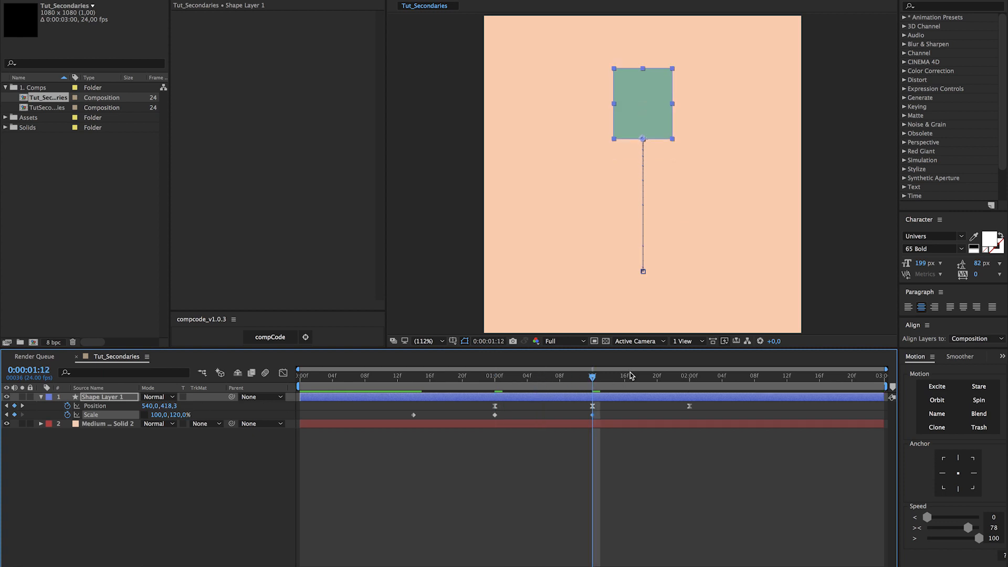
{"action": "left_click", "coordinate": [689, 369]}
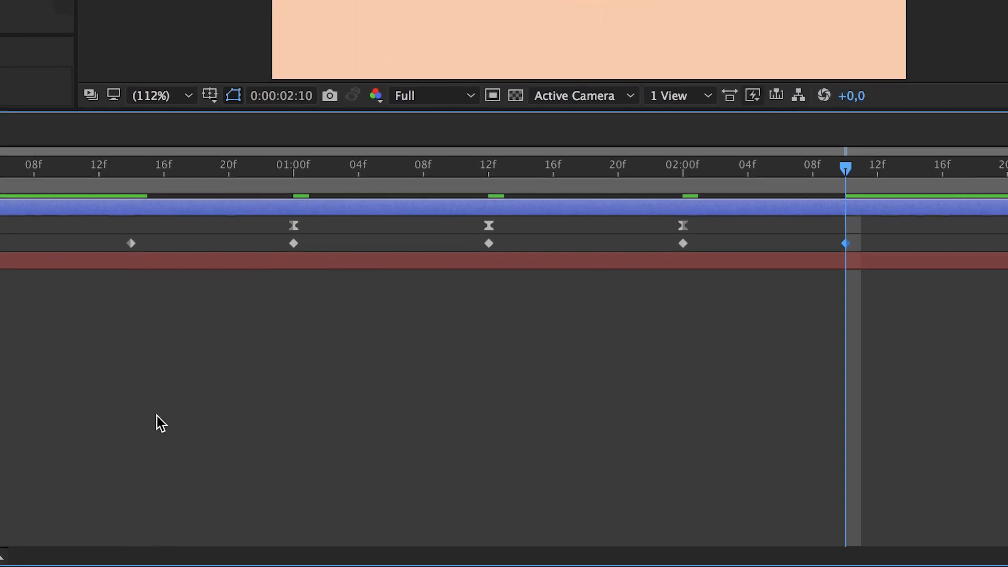
{"action": "mouse_move", "coordinate": [775, 250]}
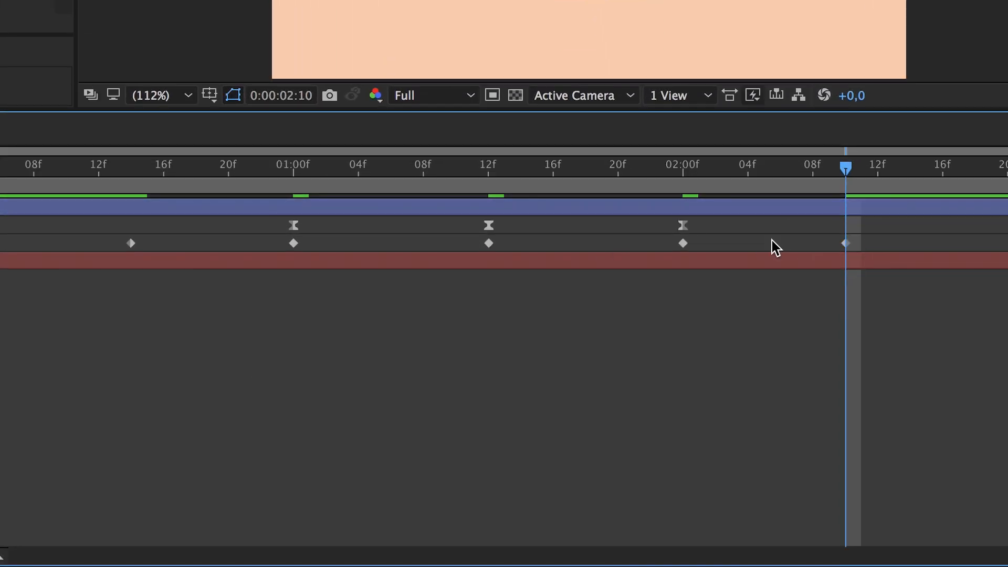
Apply Easy Ease to all five Scale keyframes
{"action": "right_click", "coordinate": [131, 243]}
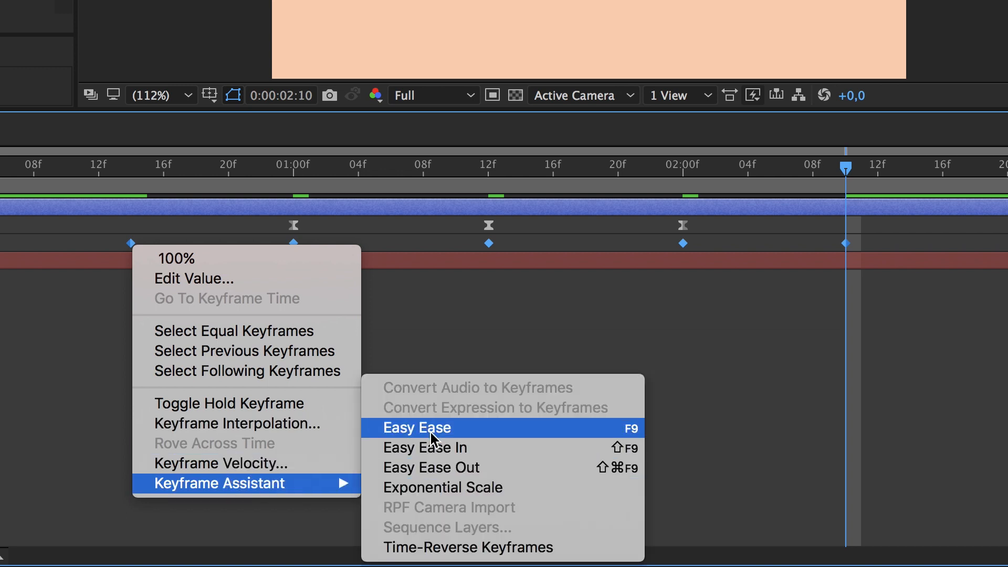
{"action": "left_click", "coordinate": [417, 428]}
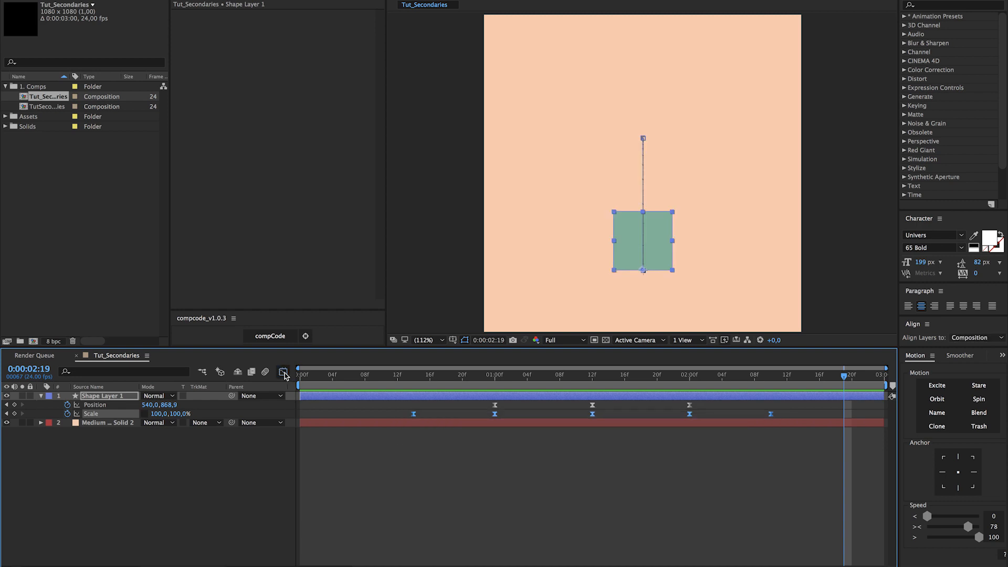
{"action": "left_click", "coordinate": [283, 371]}
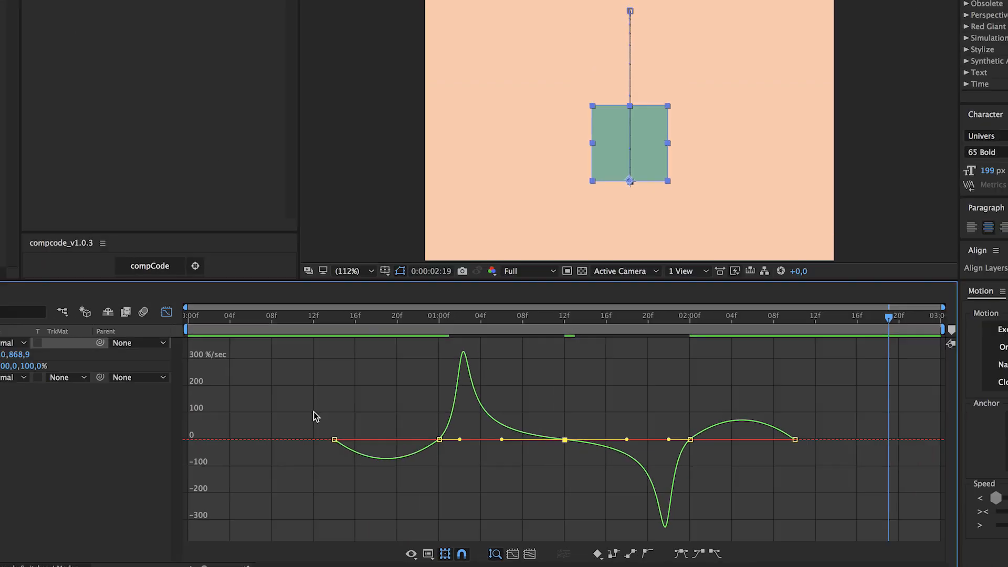
{"action": "left_click", "coordinate": [283, 375]}
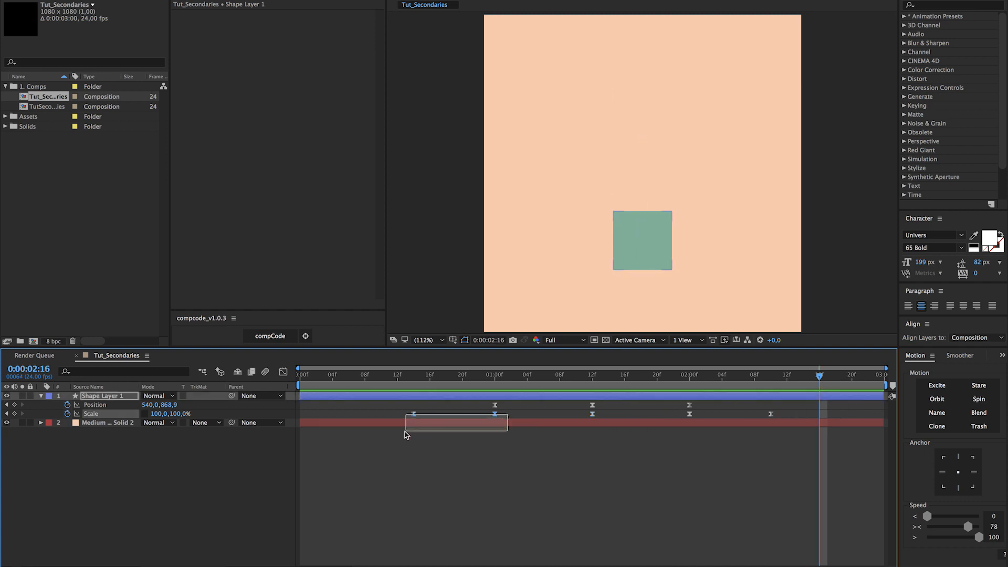
Drag the 80% squash keys before takeoff and the stretch key a couple frames later
{"action": "left_click", "coordinate": [488, 374]}
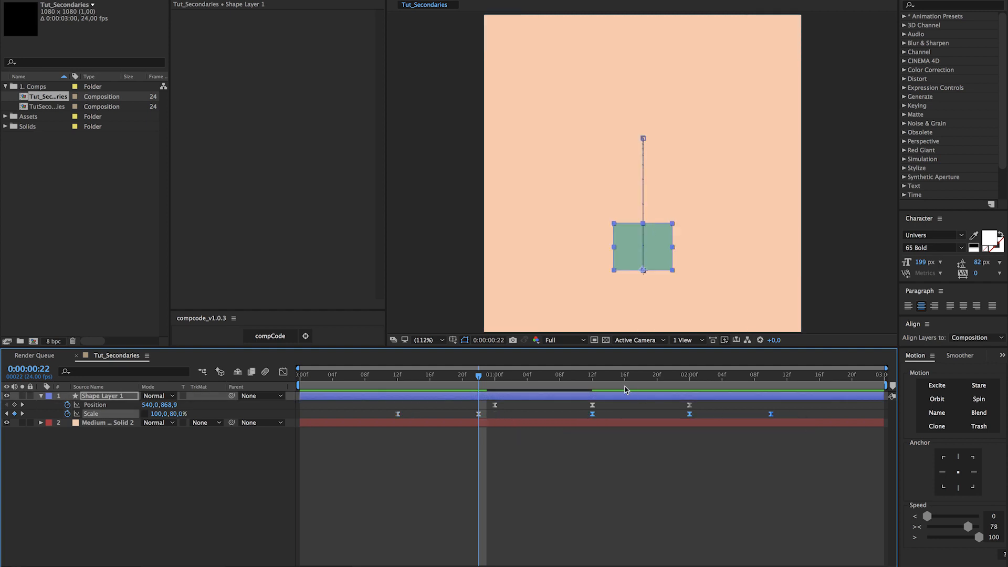
{"action": "left_click", "coordinate": [609, 374]}
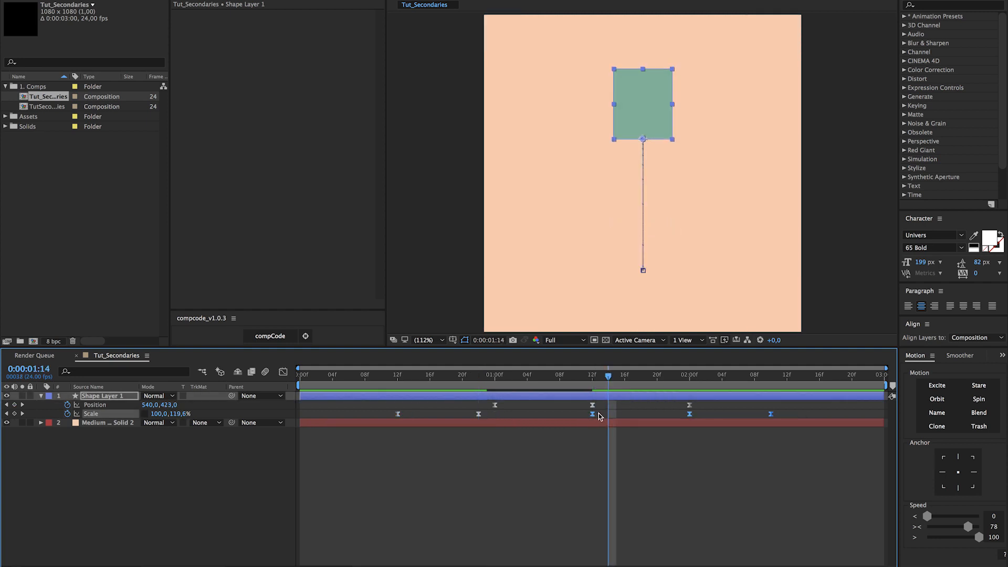
{"action": "left_click", "coordinate": [556, 482]}
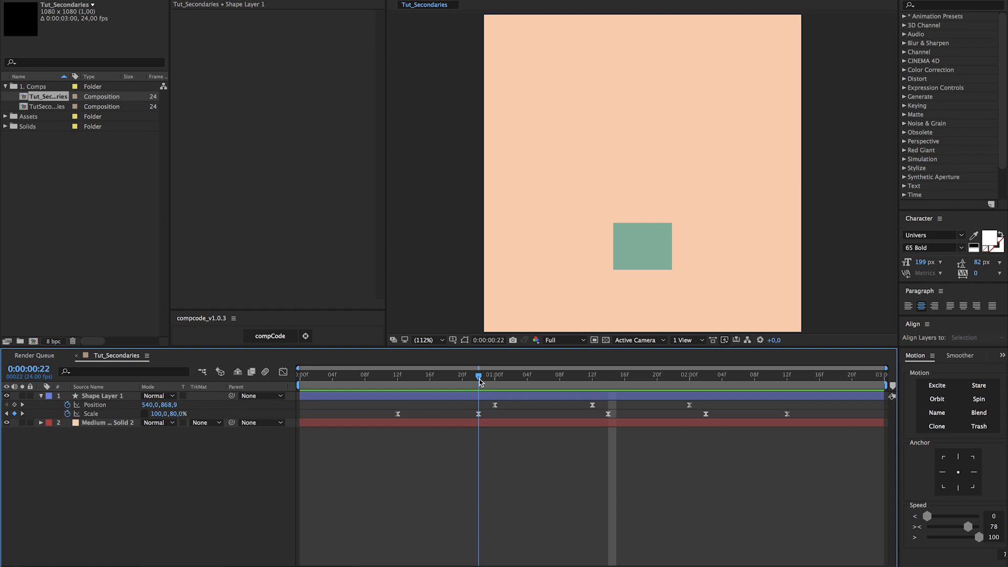
Set the landing Scale keyframe at 2:02 to 120,80% and preview the jump
{"action": "double_click", "coordinate": [160, 414]}
{"action": "type", "text": "120"}
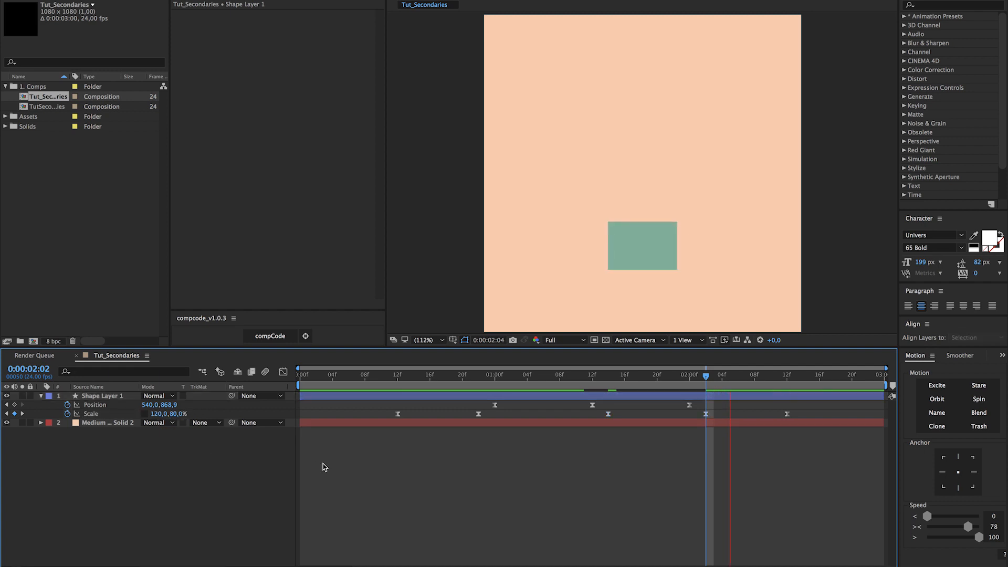
{"action": "left_click", "coordinate": [566, 374]}
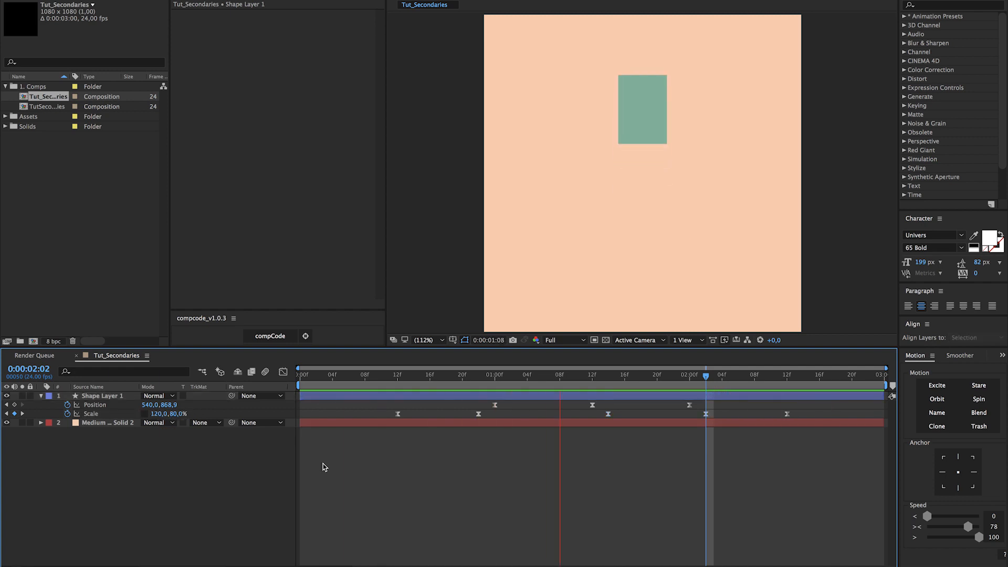